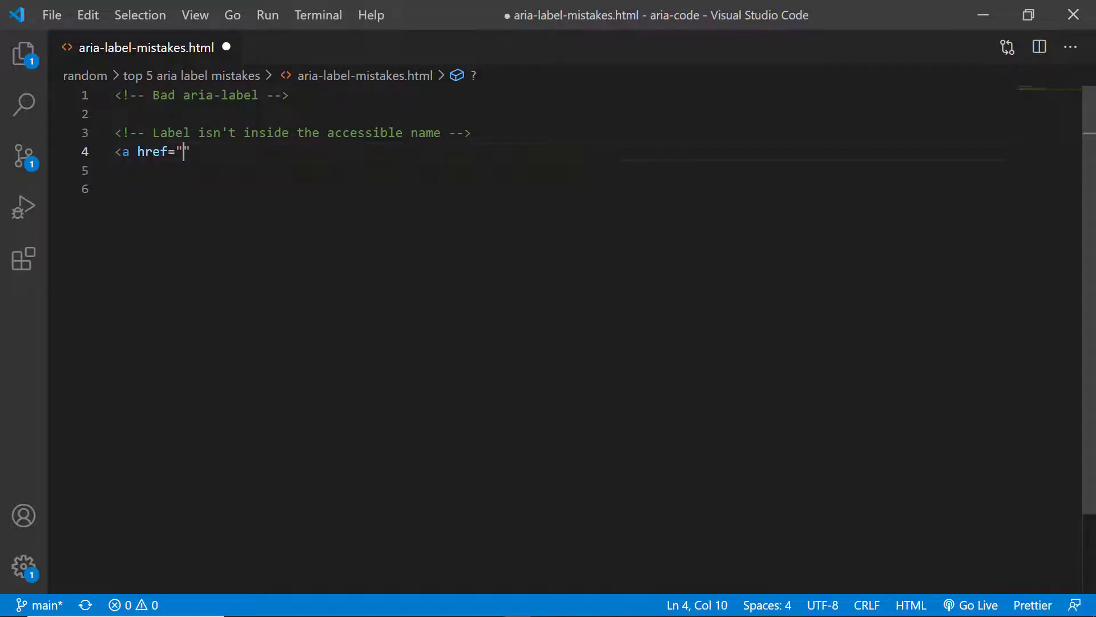
- Write the contact-us link with aria-label "Give us a call" and text "Contact us", then save
text(contact us)
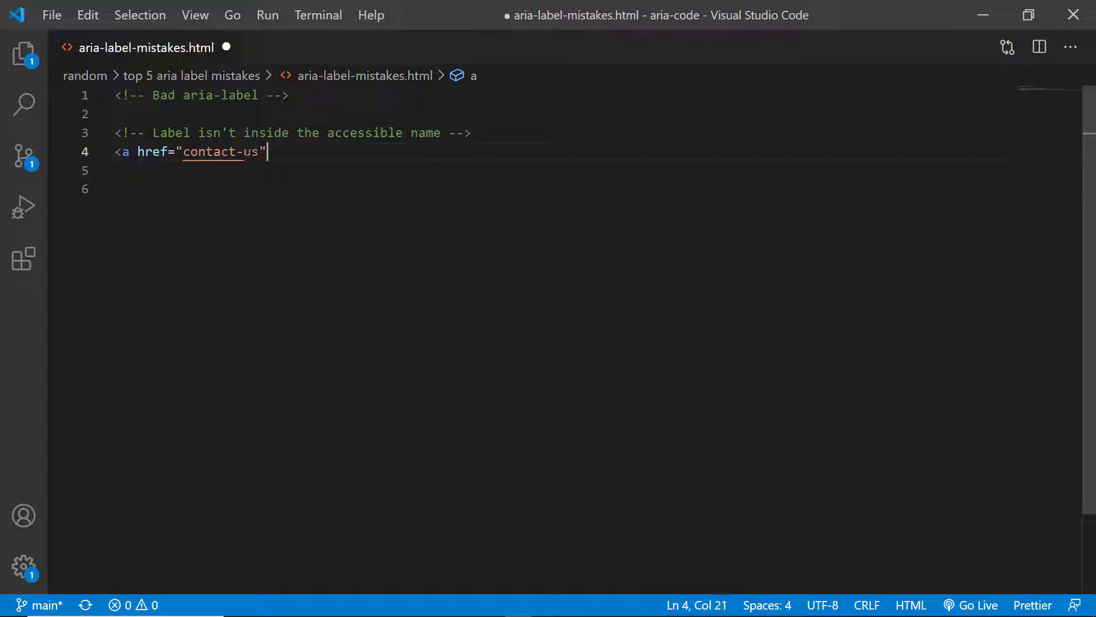
text(aria-label="Fi)
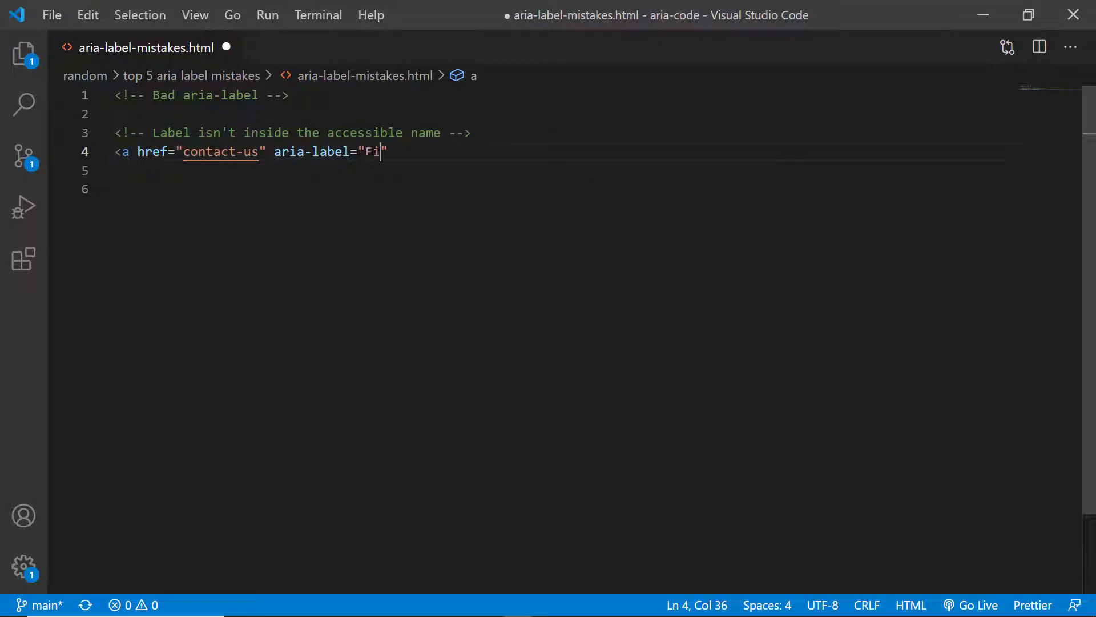
text(Give us a ca)
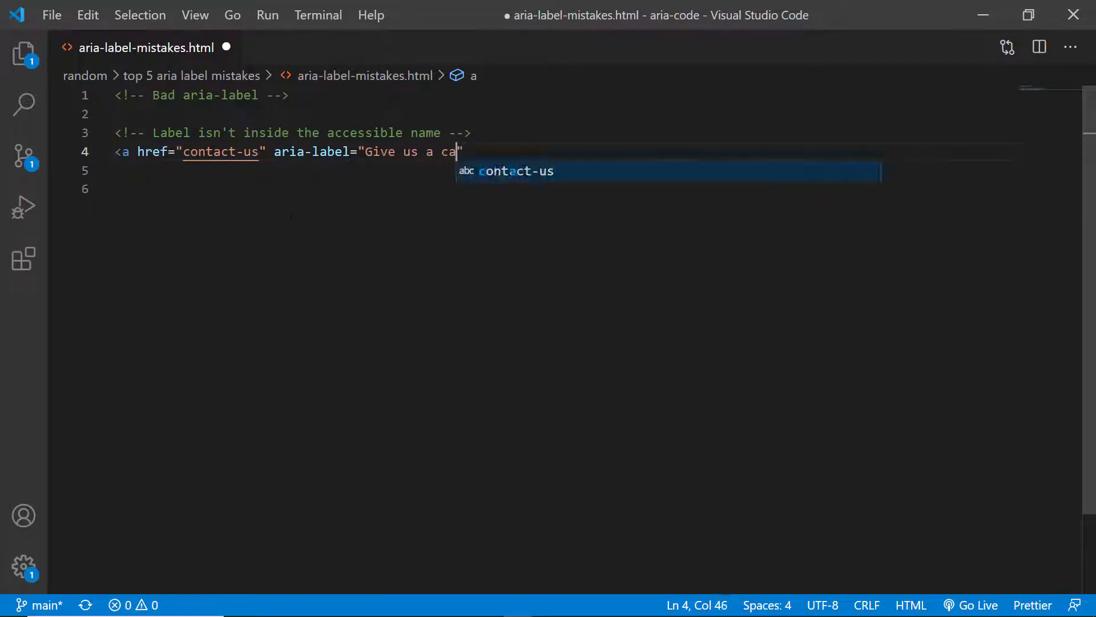
text(ll"></a>)
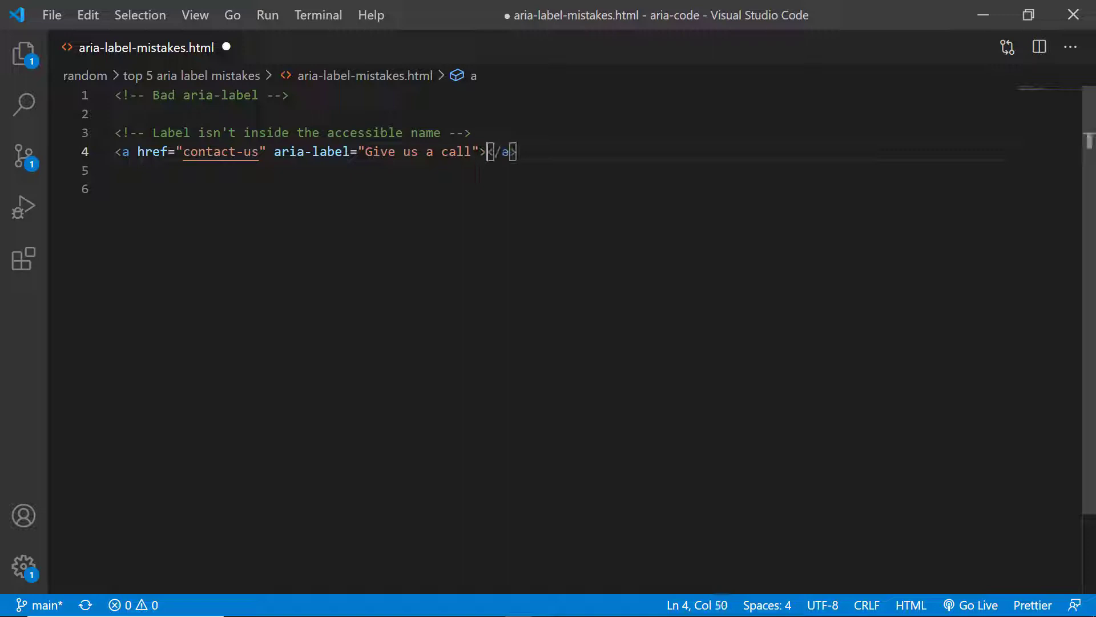
text(Contact us)
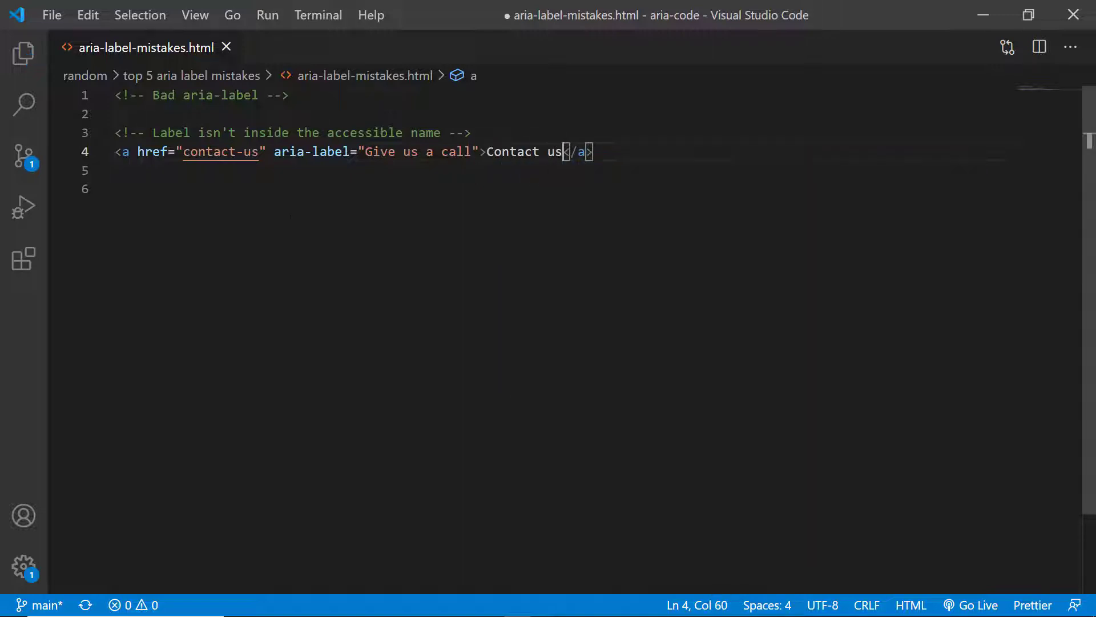
key(ctrl+s)
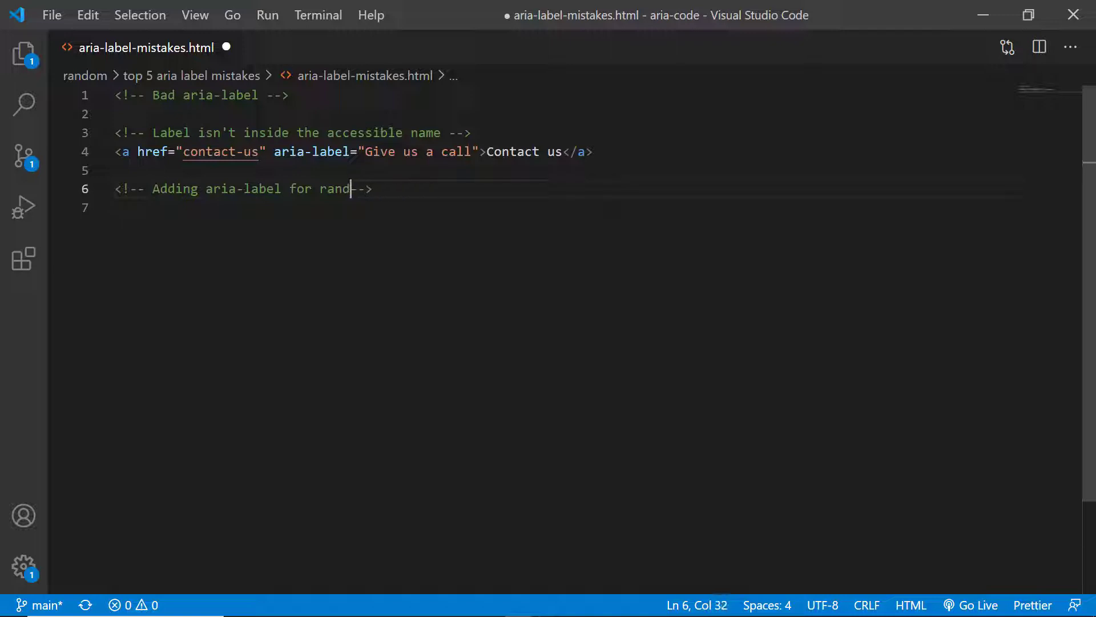
- Write the comment about random elements without a role and a div labelled "You have 5 notifications"
text(to)
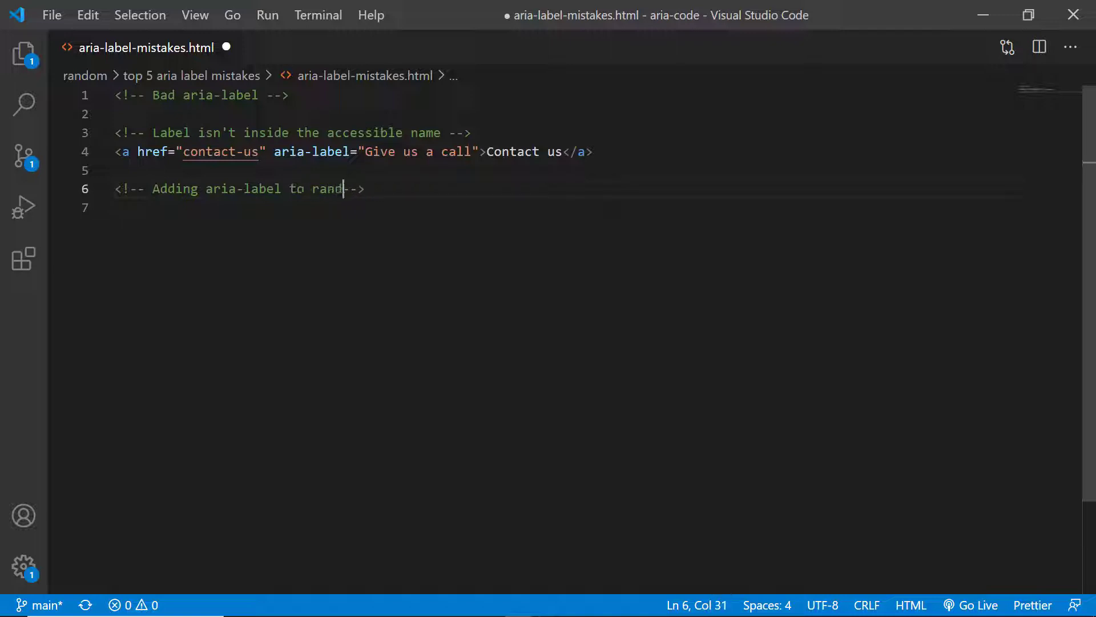
text(om elements, or)
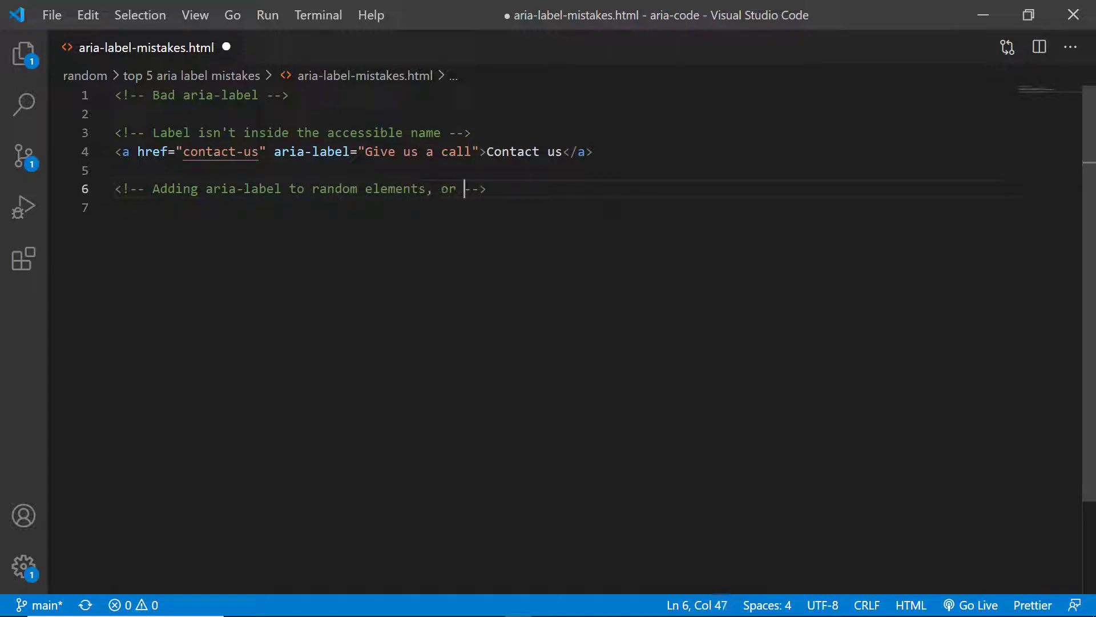
text(elements without a role)
click(561, 208)
text(<div></div>)
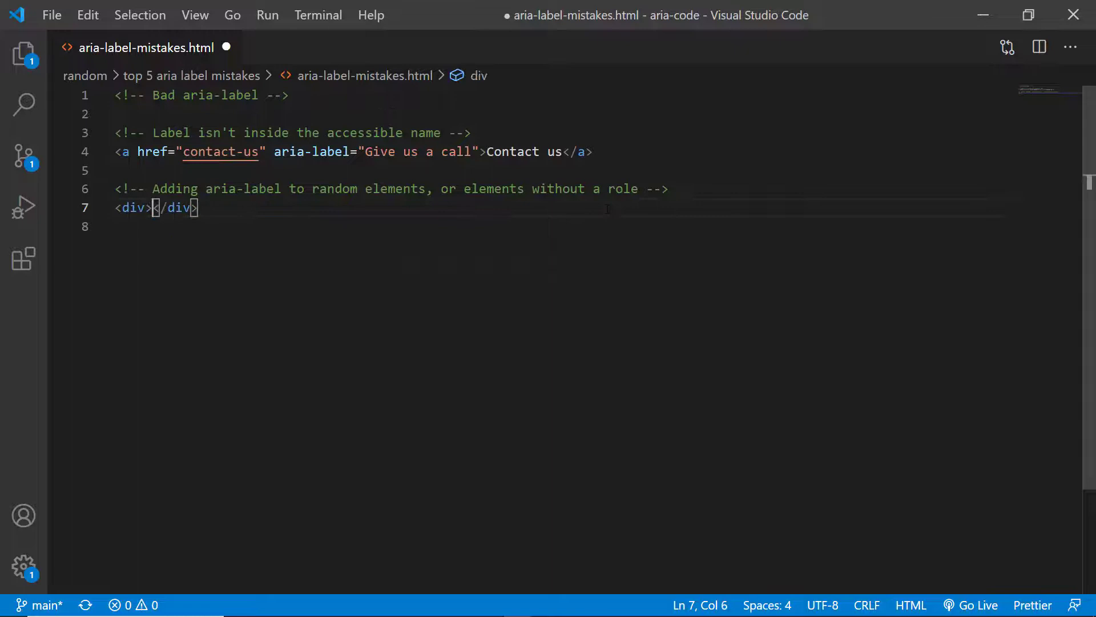
text(aria-label=")
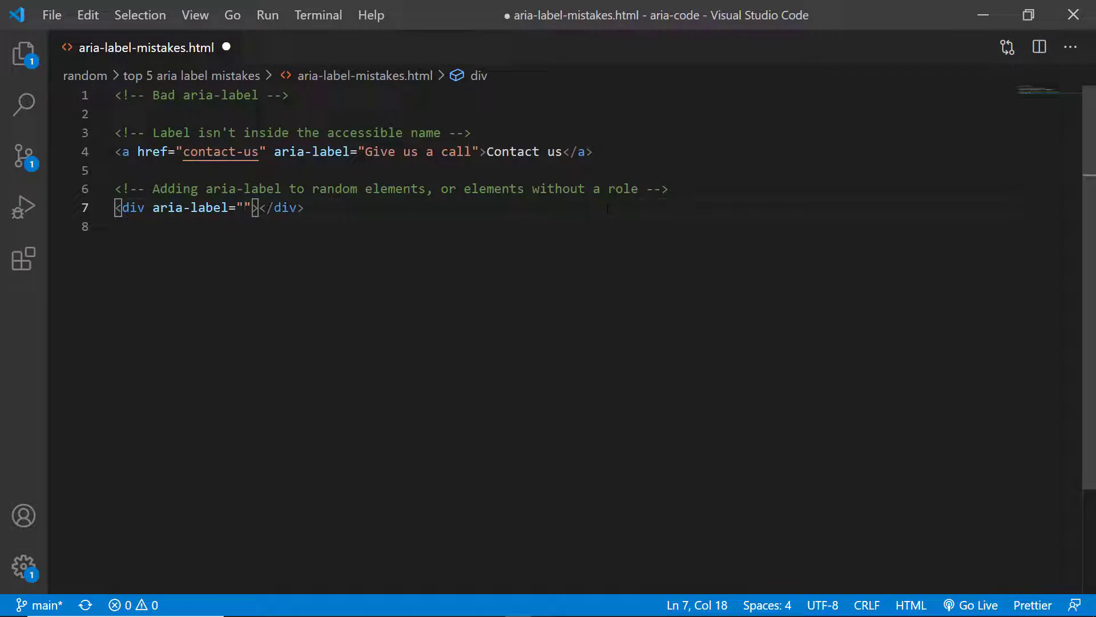
text(Yo)
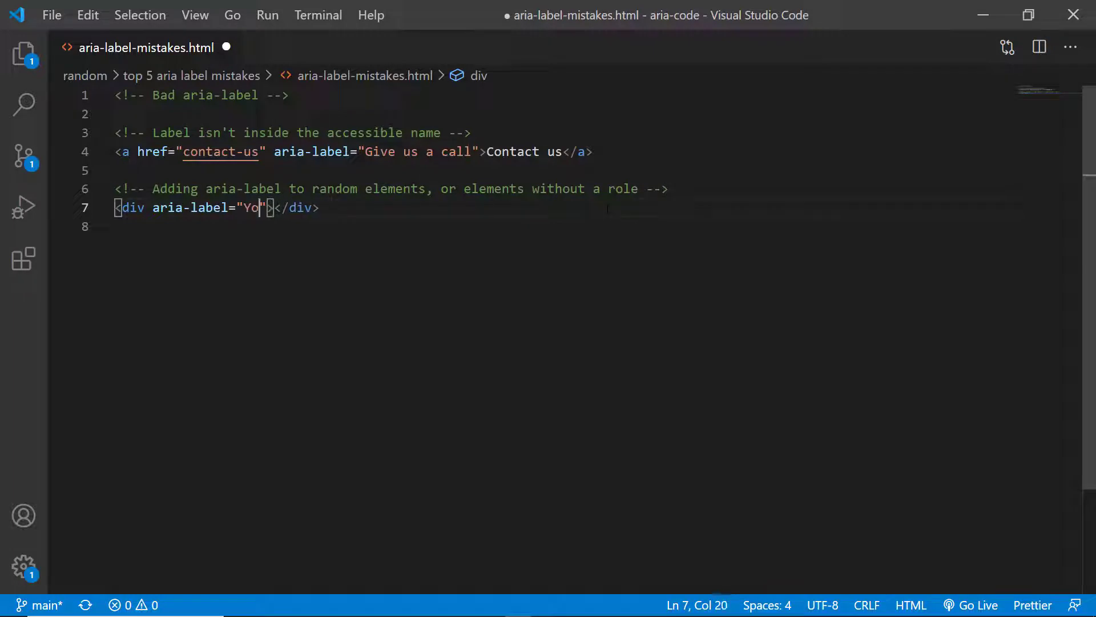
text(u have 5 not)
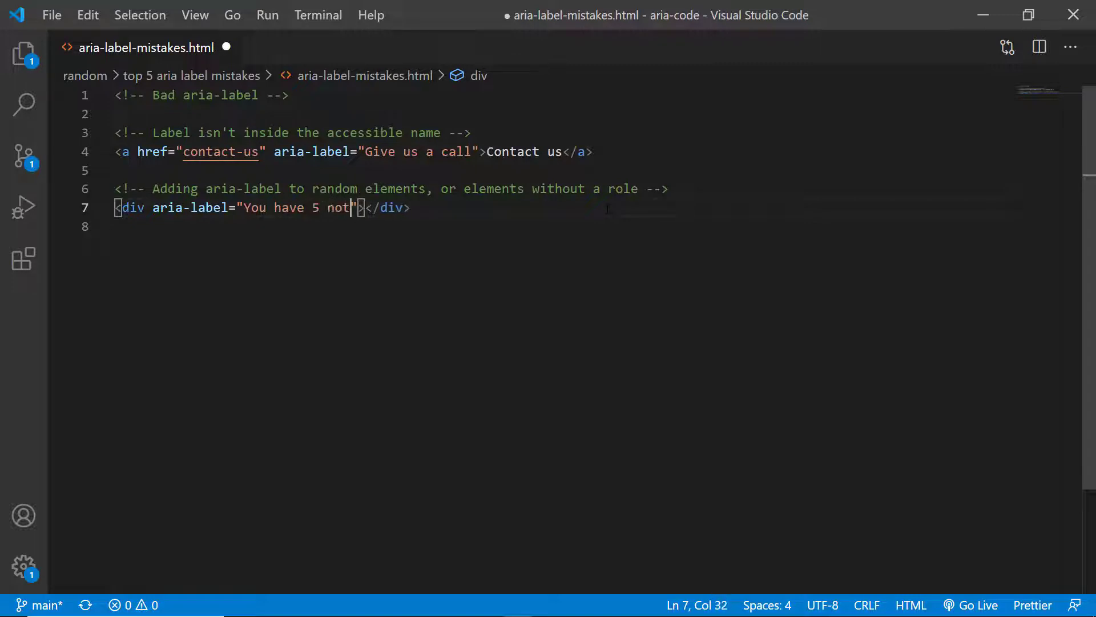
text(ifications"> <)
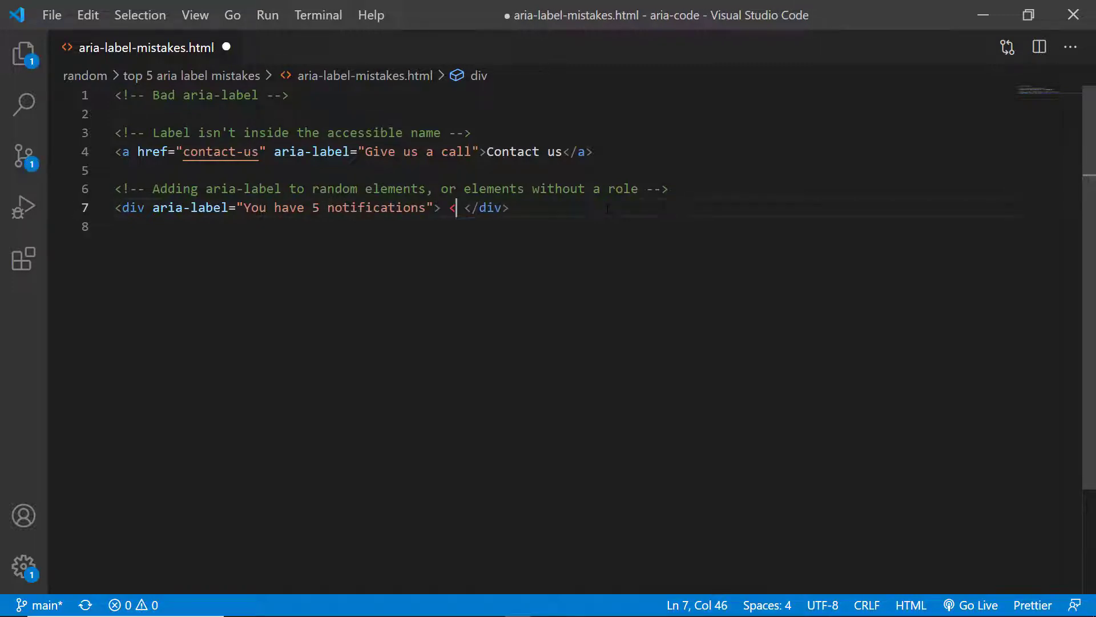
- Put an svg with class "notification_bubble" inside the div, replacing a mistyped name attribute
text(svg)
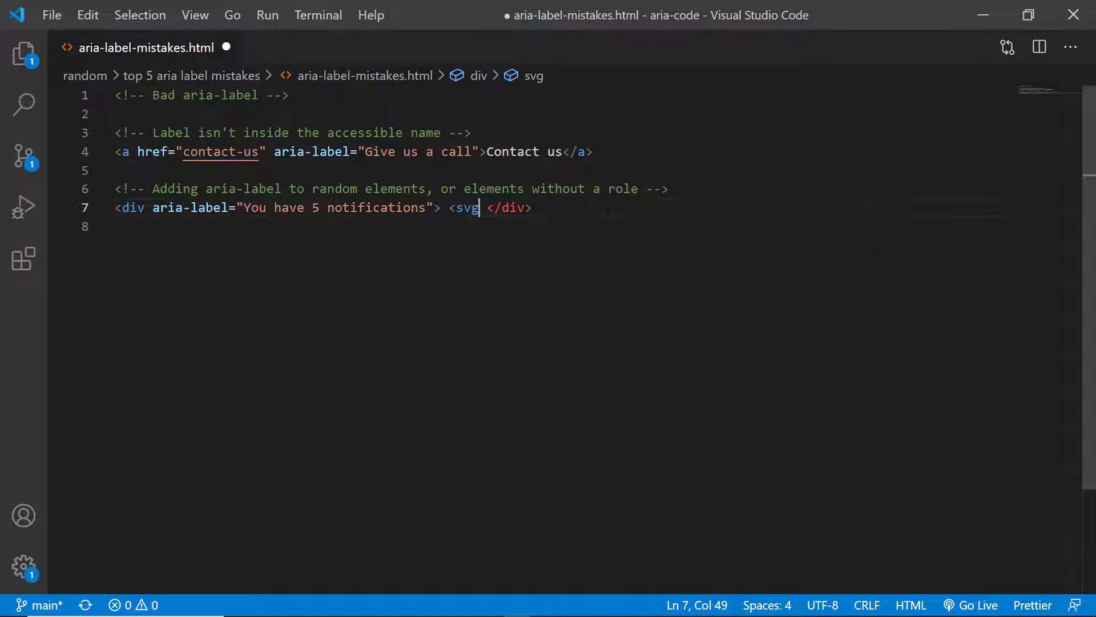
text(/>)
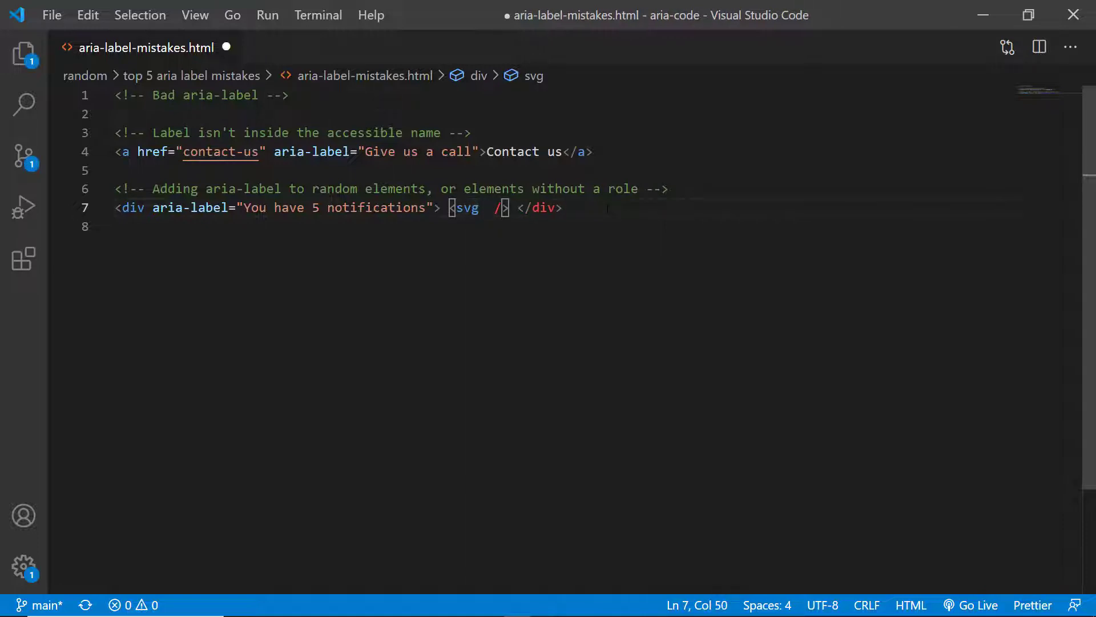
text(<!-)
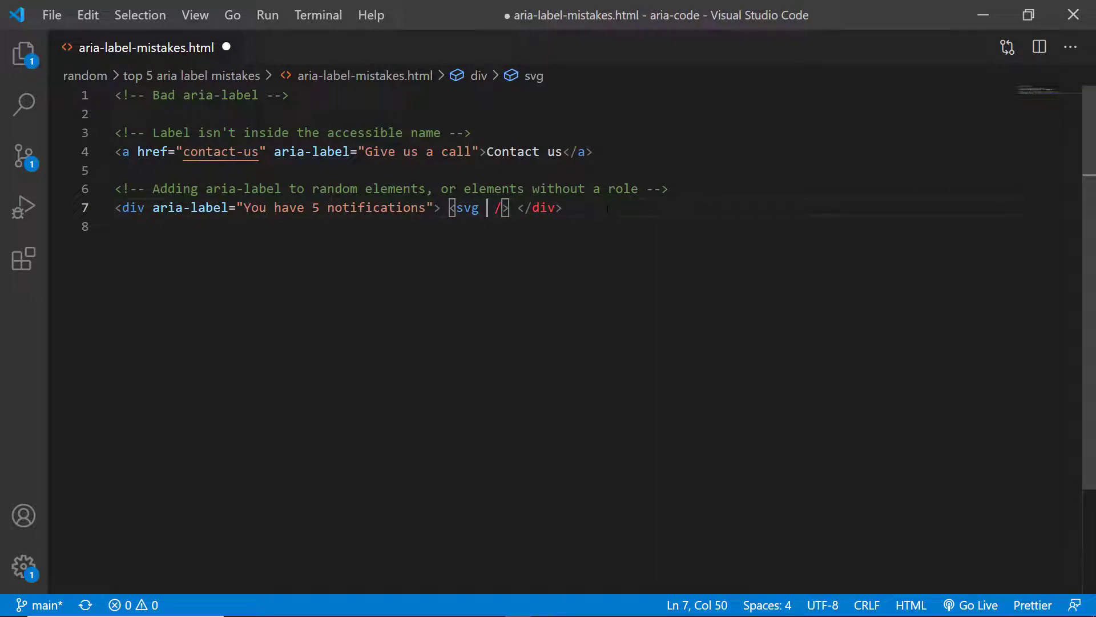
text(name="")
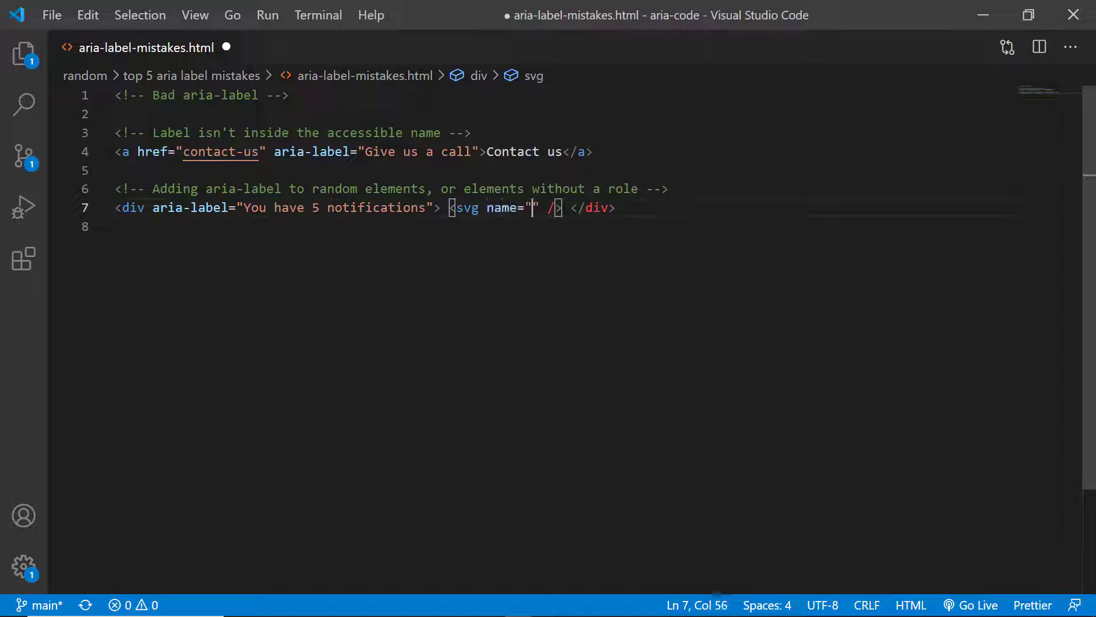
text(noit)
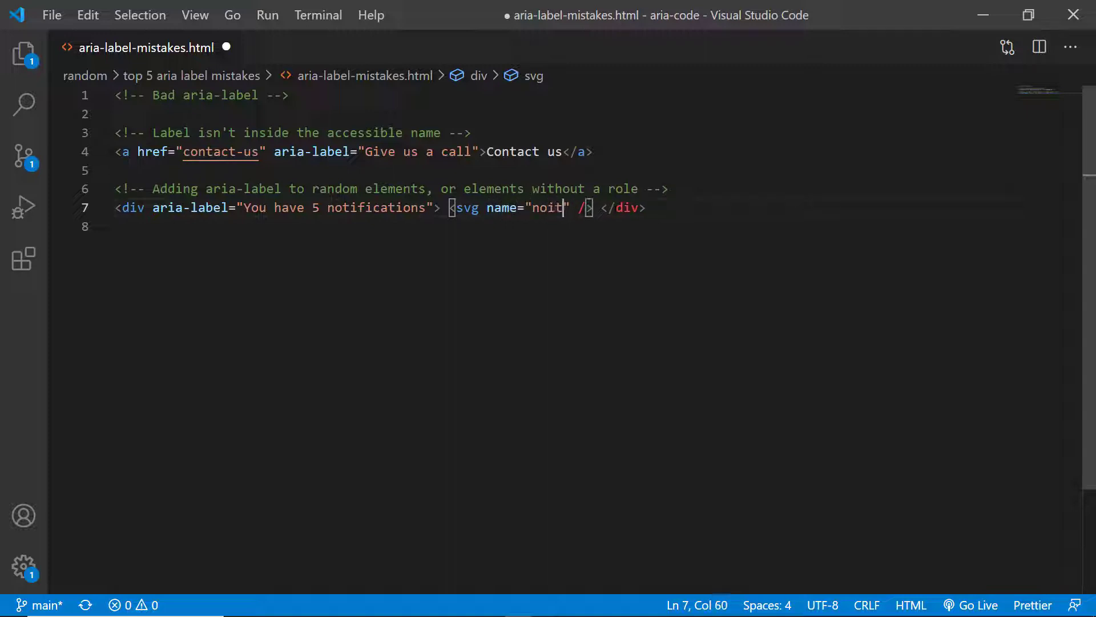
key(Backspace)
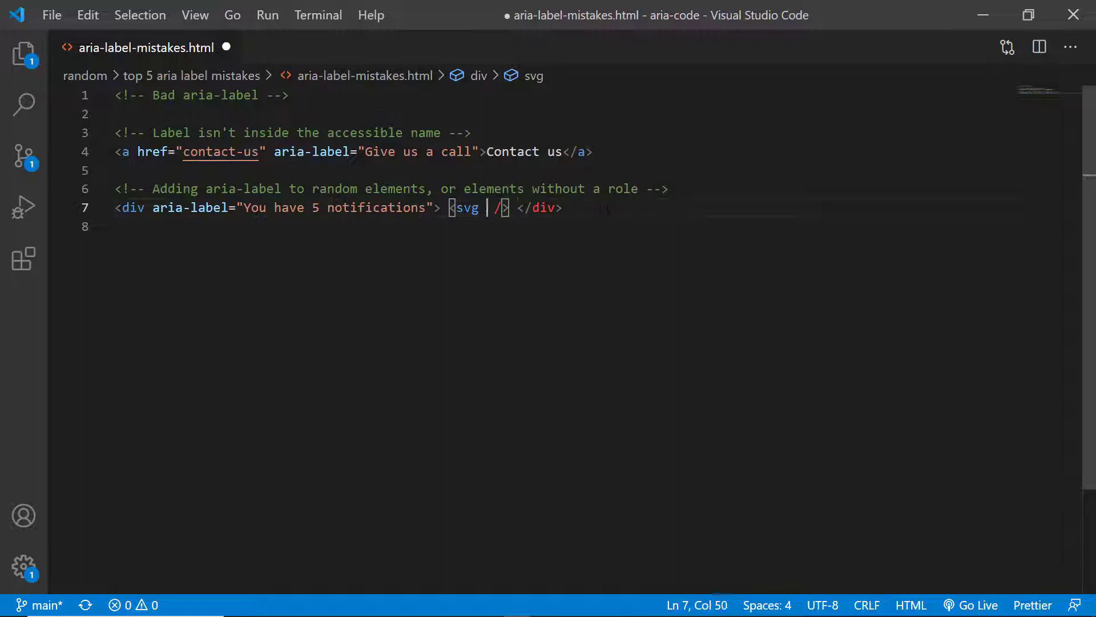
text(class="notif")
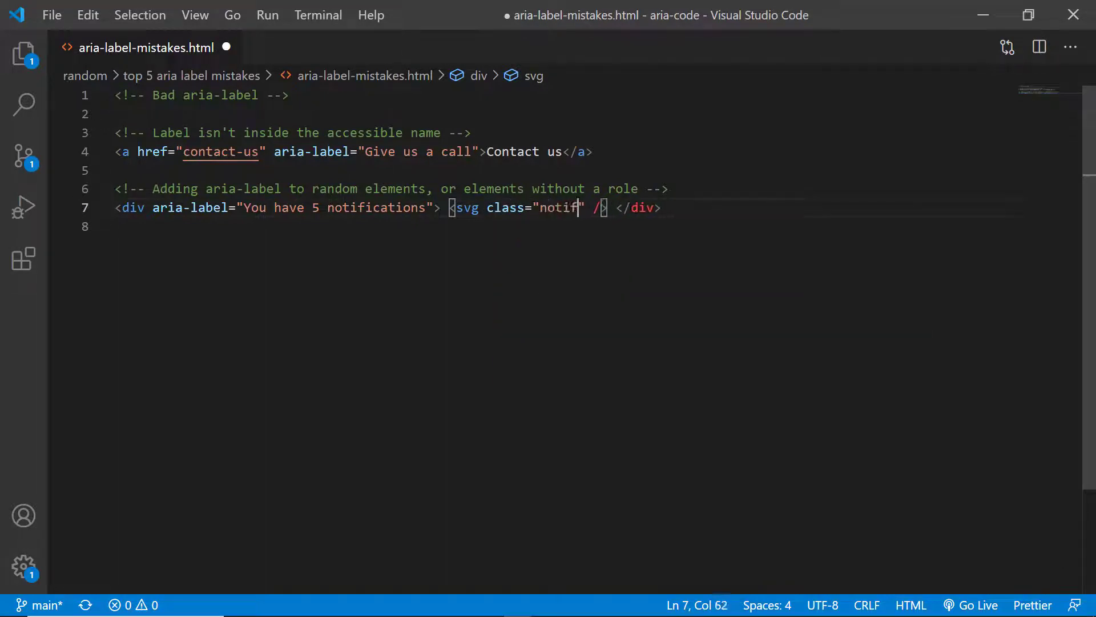
text(ication_b)
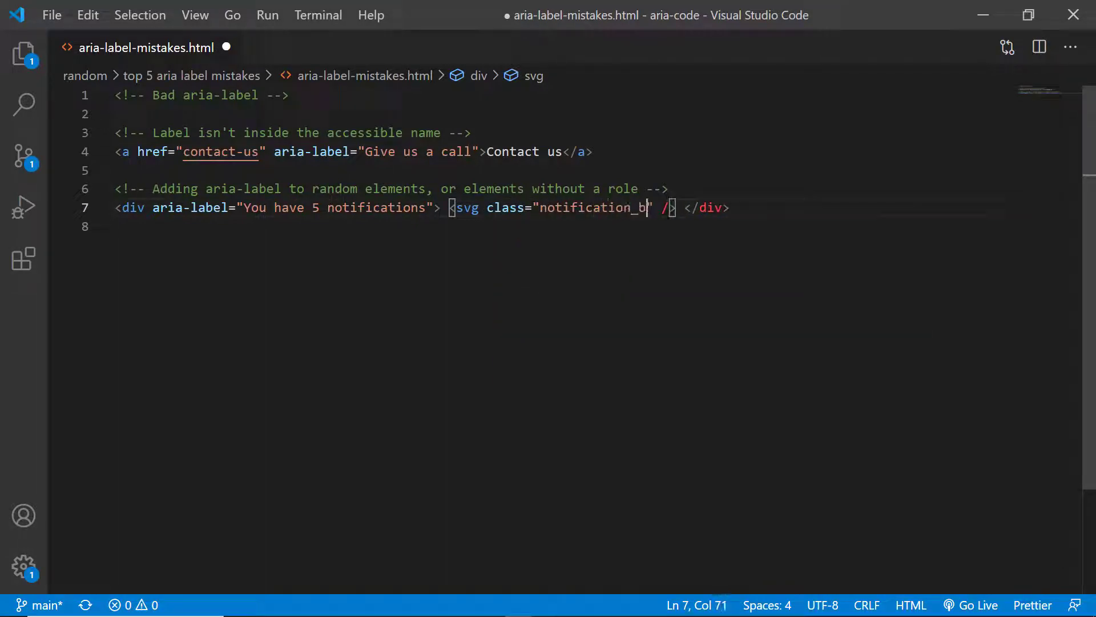
text(bb)
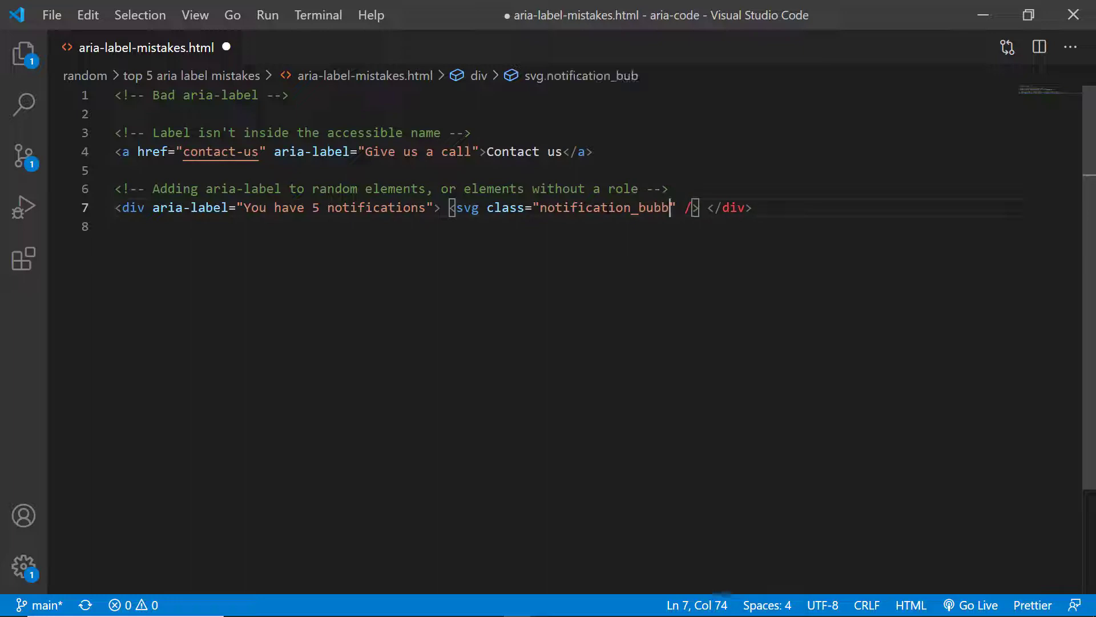
text(le)
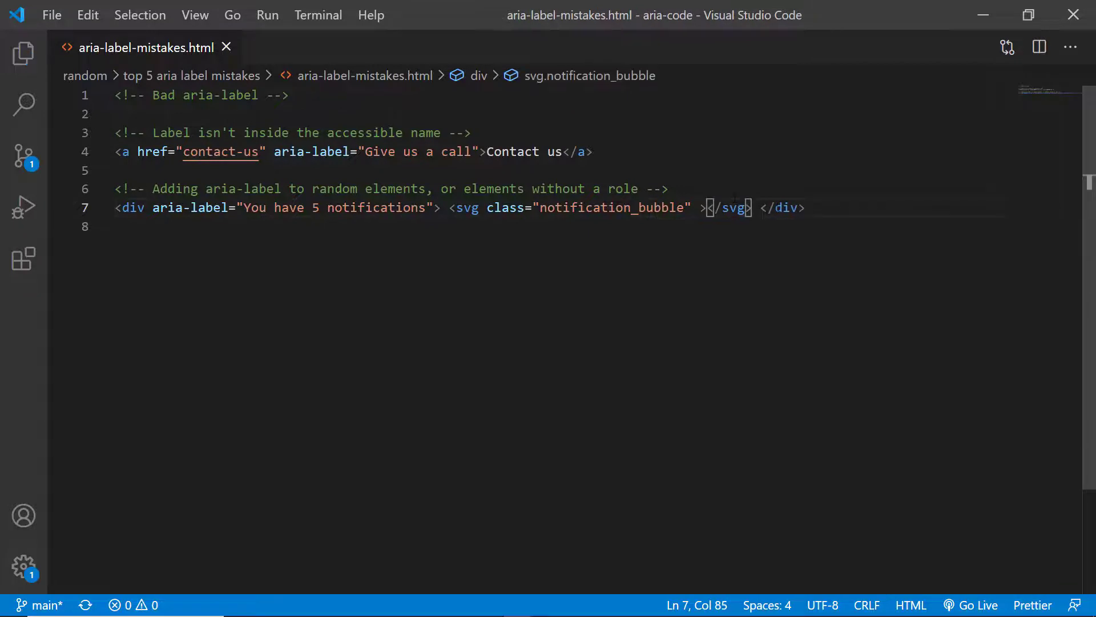
key(Enter)
text(<a href=")
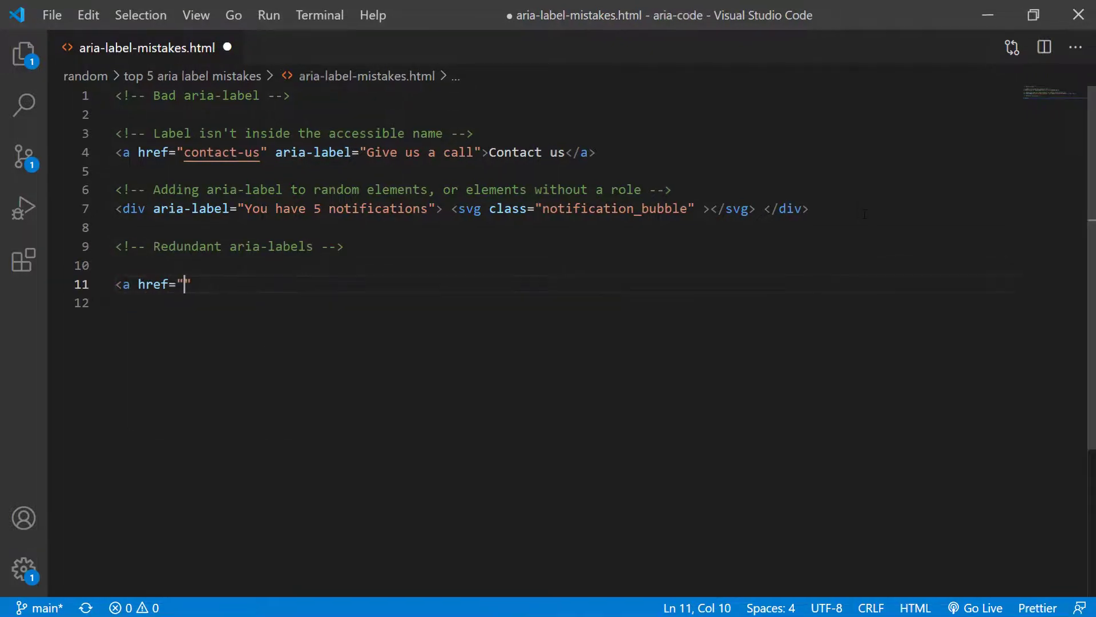
- Write a contact-us link with aria-label "Contact us" and a "No useful information" comment
text(contact--)
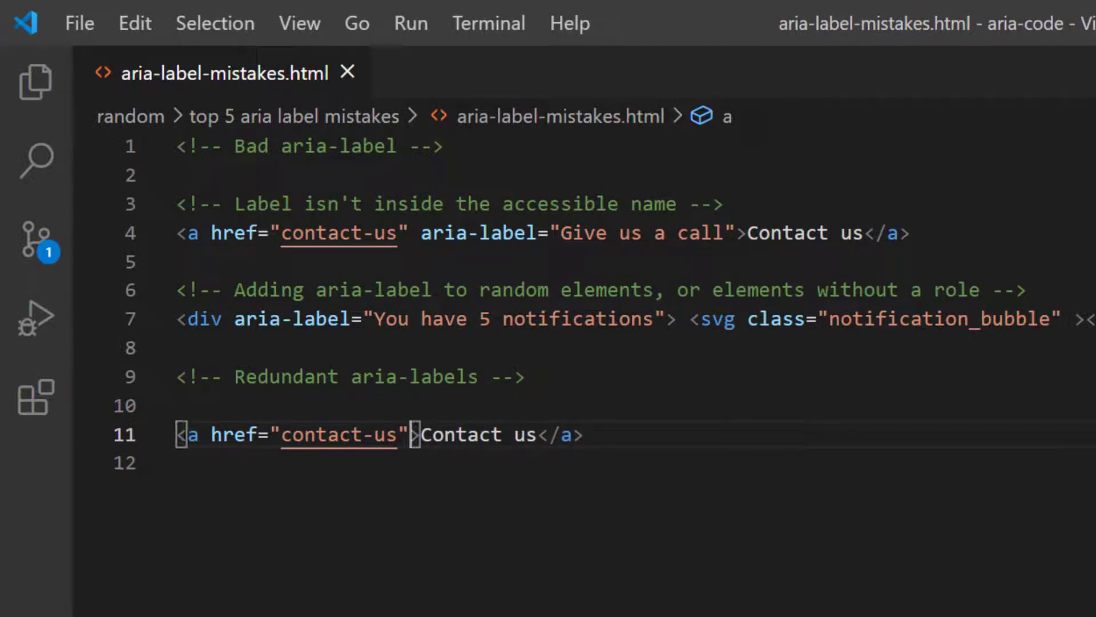
text(aria-label=)
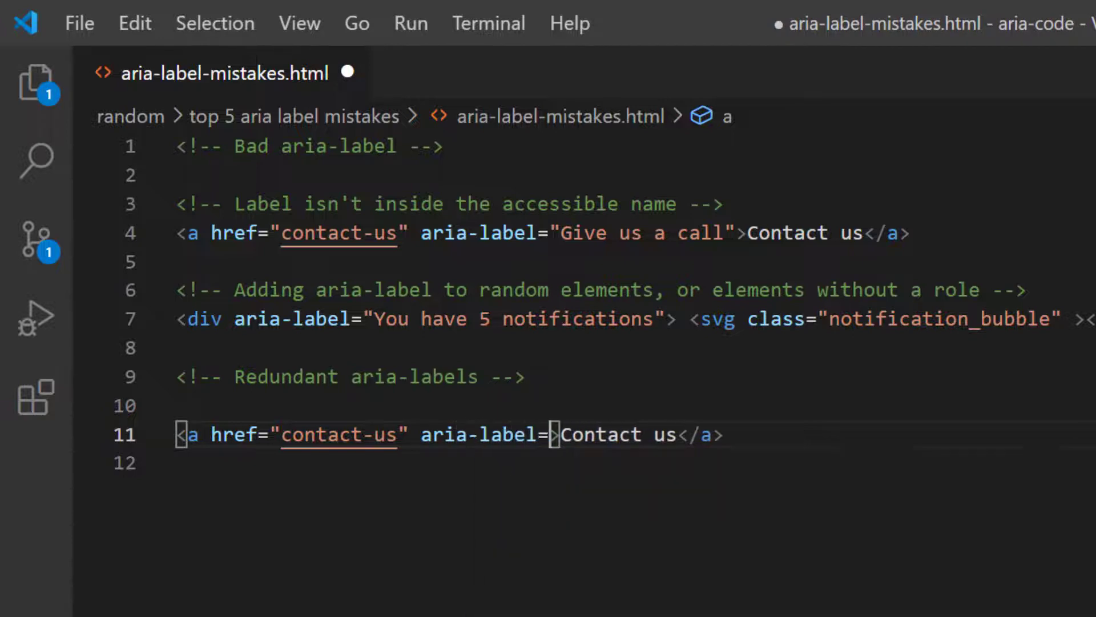
text(cont)
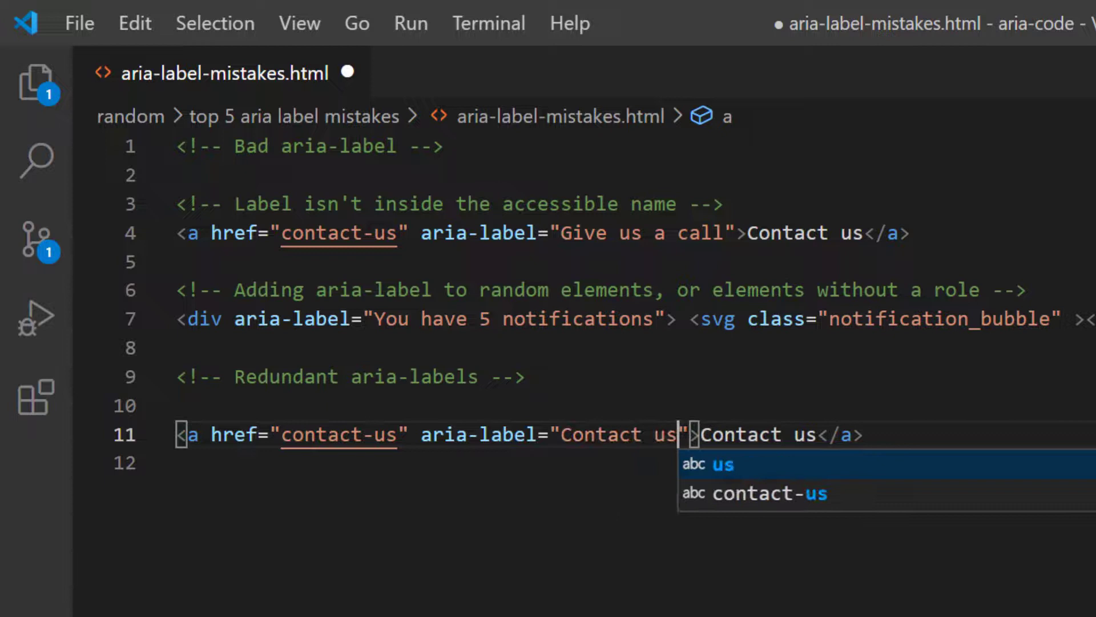
key(Escape)
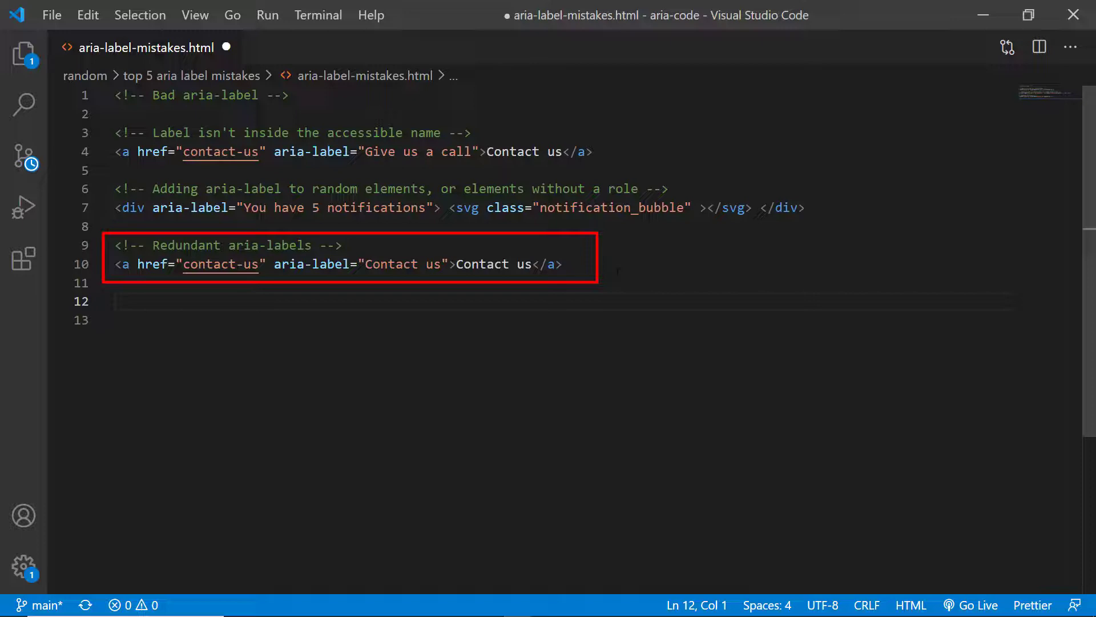
text(<!-- No useful information -->)
text(<button > <svg class="hamburger_menu" ></svg> </button>)
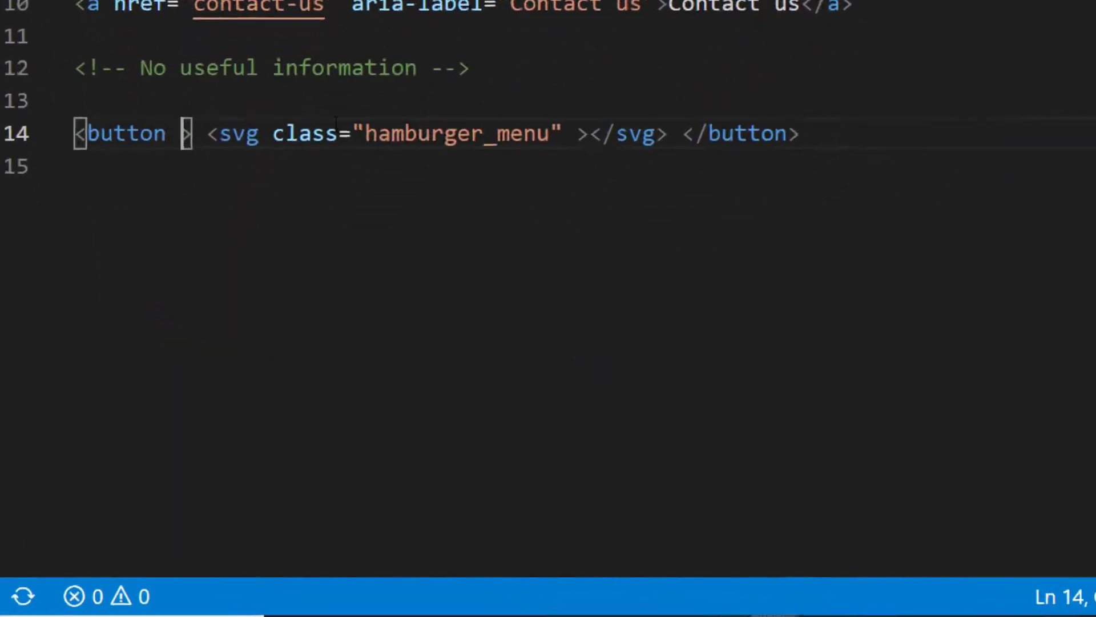
- Give the hamburger_menu button the aria-label "Click here"
text(aria-label="")
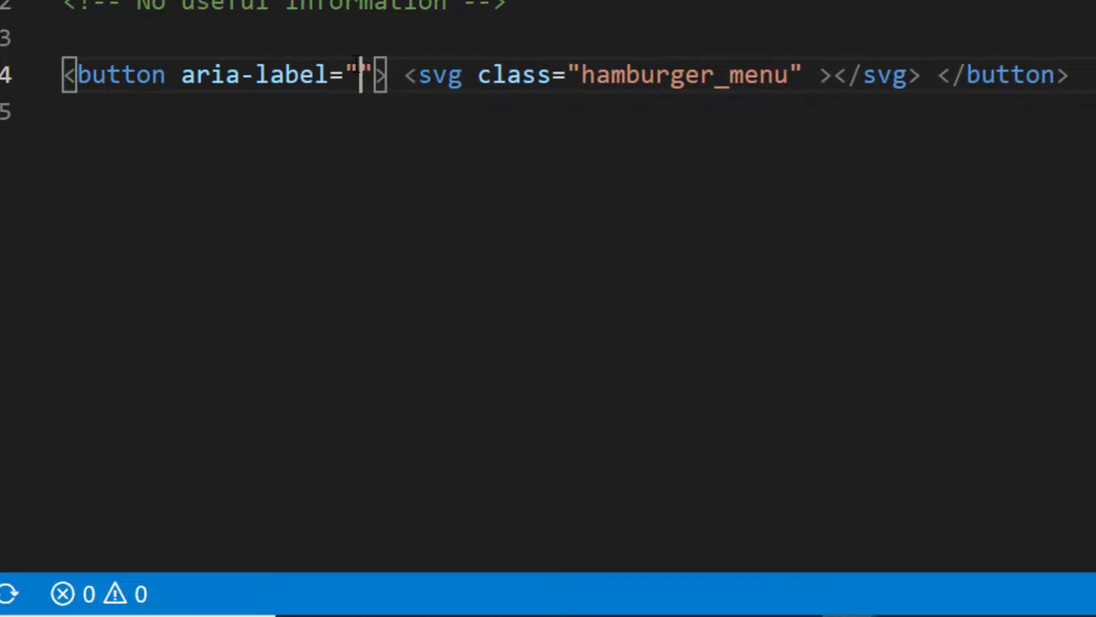
text(Click here)
text(<a)
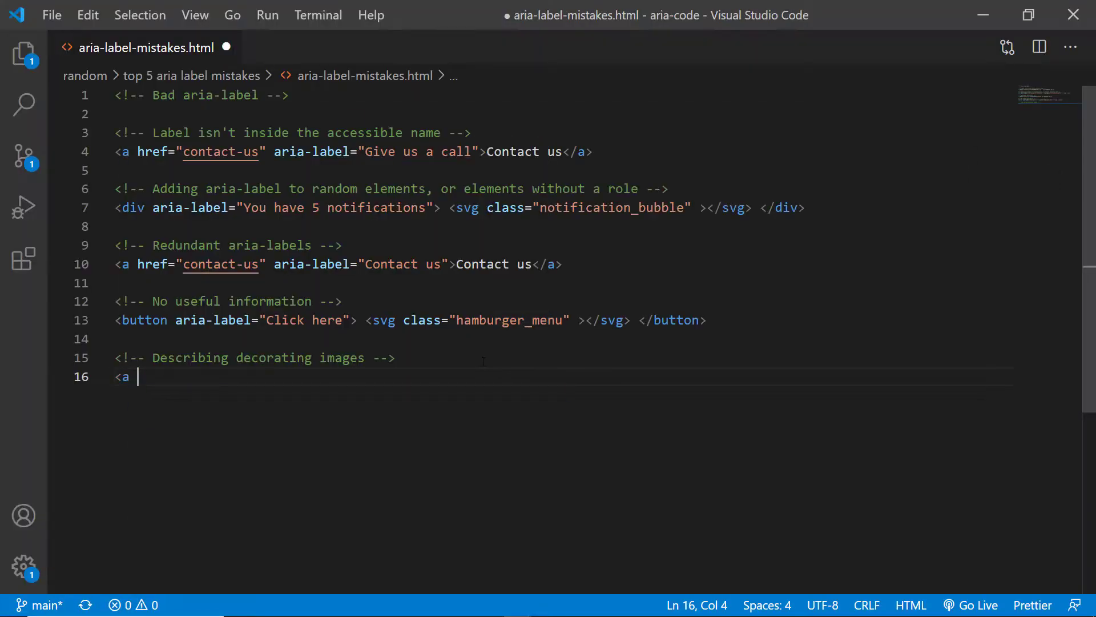
- Write a link to facebook.com with the aria-label "Facebook icon"
text(href="#")
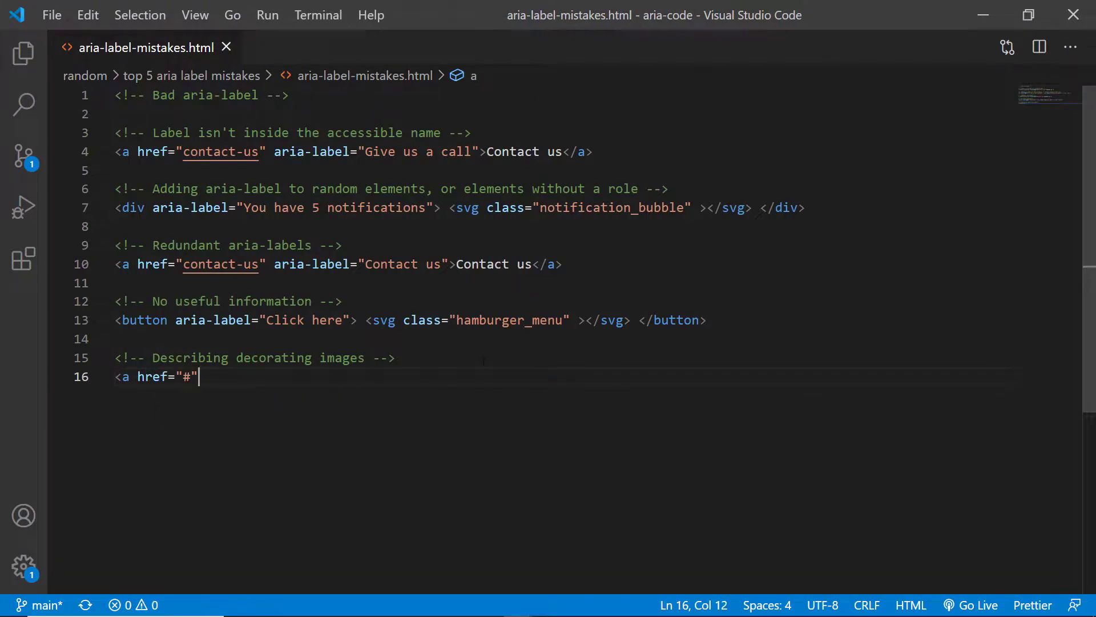
key(Backspace)
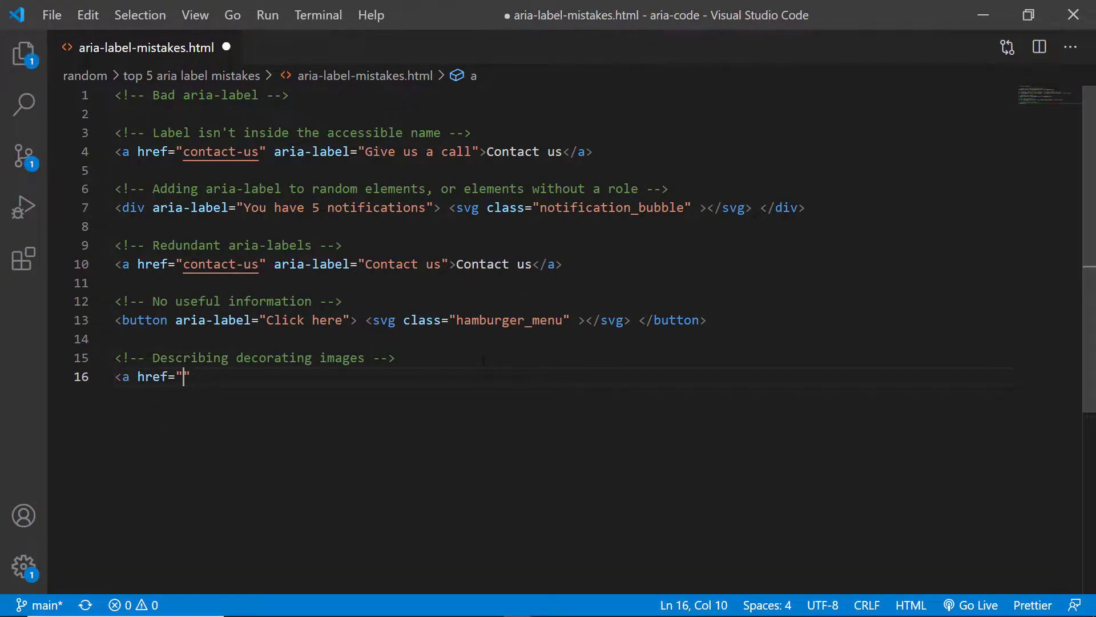
text(facebook.com)
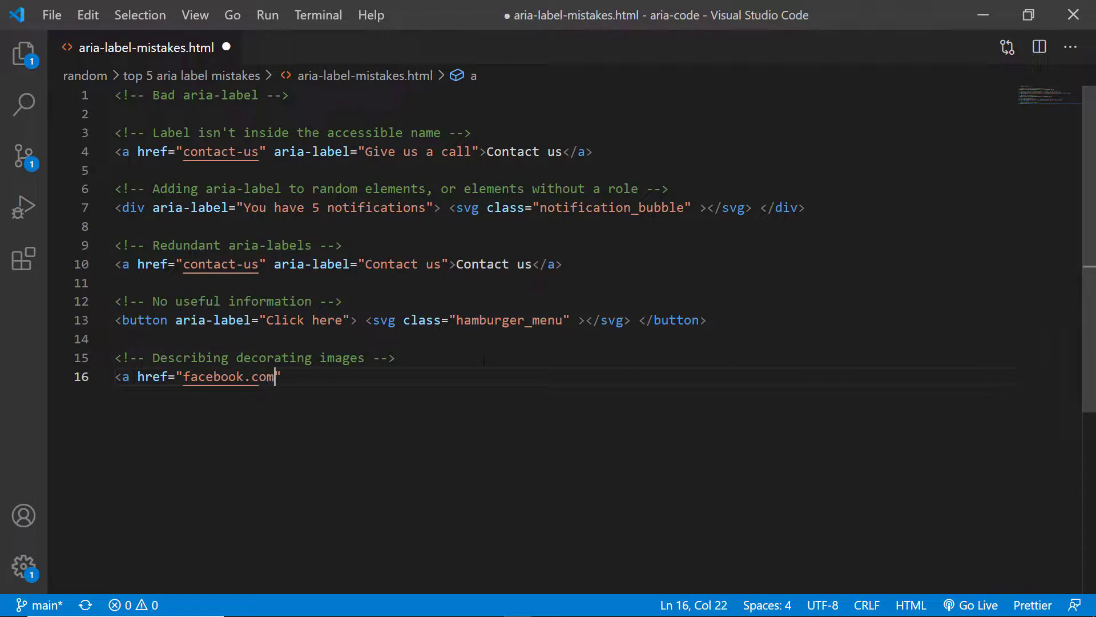
text(s)
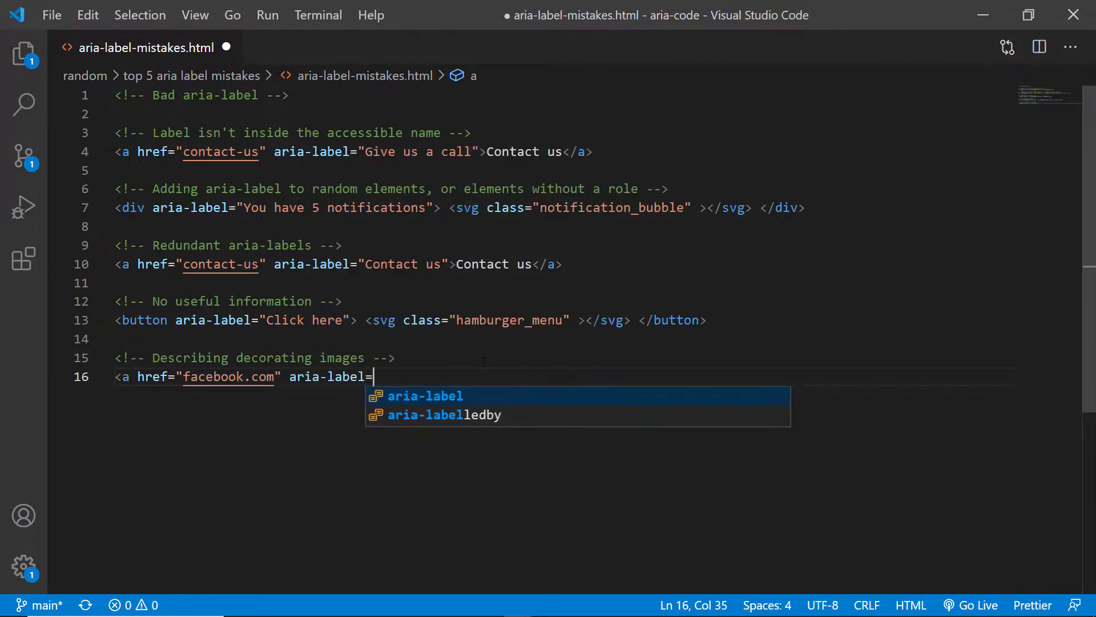
text("Facebook icon"></a)
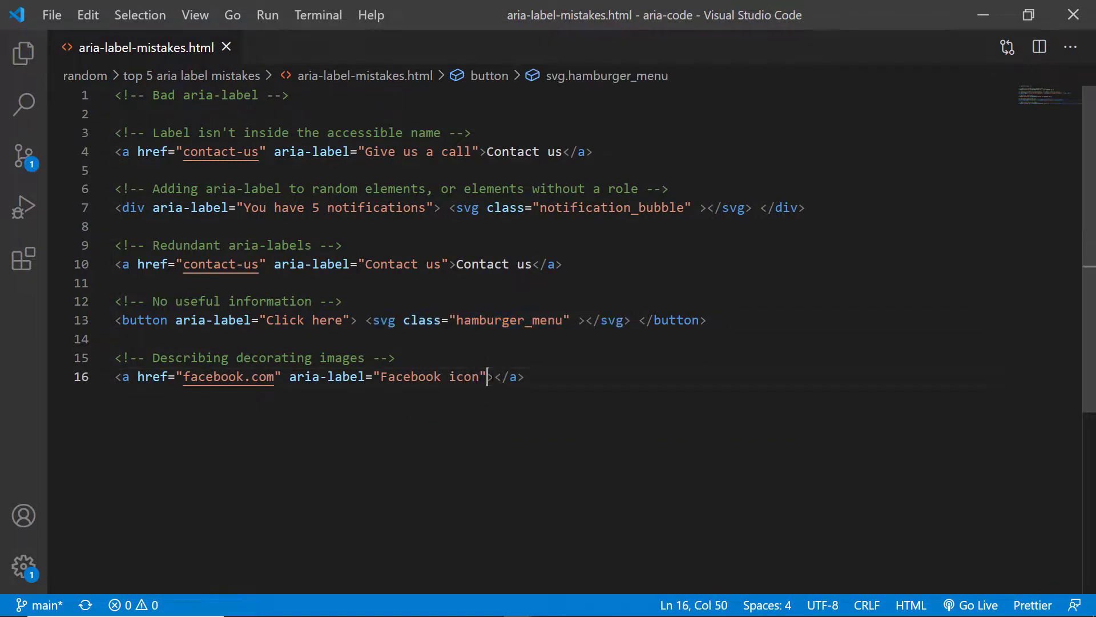
text(>)
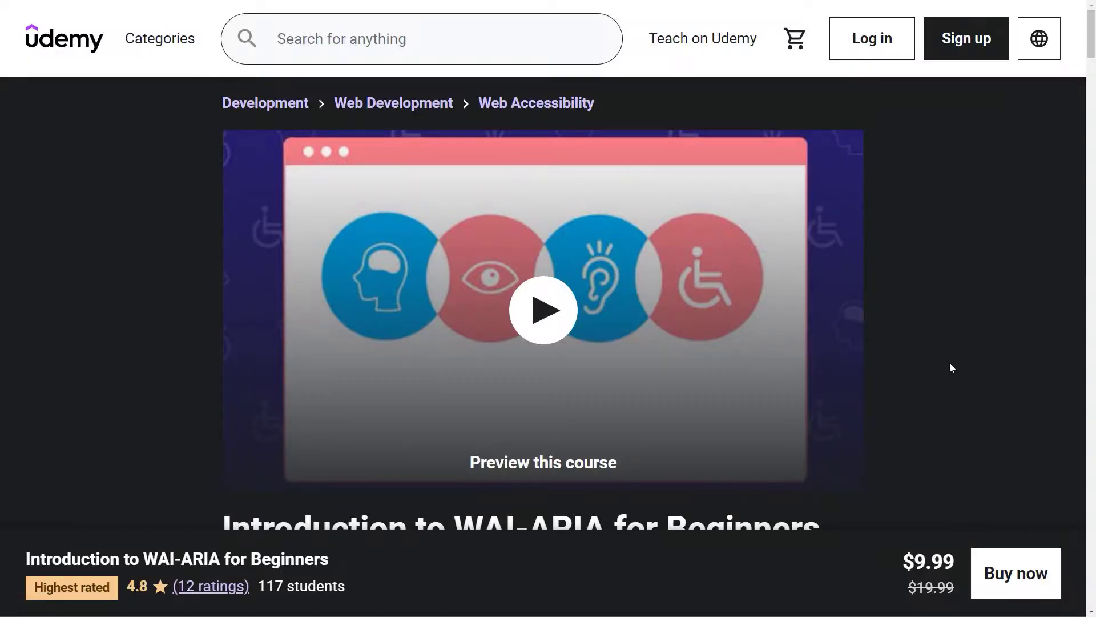
- Scroll the WAI-ARIA course page down to What you'll learn and Course content
scroll(down, 3)
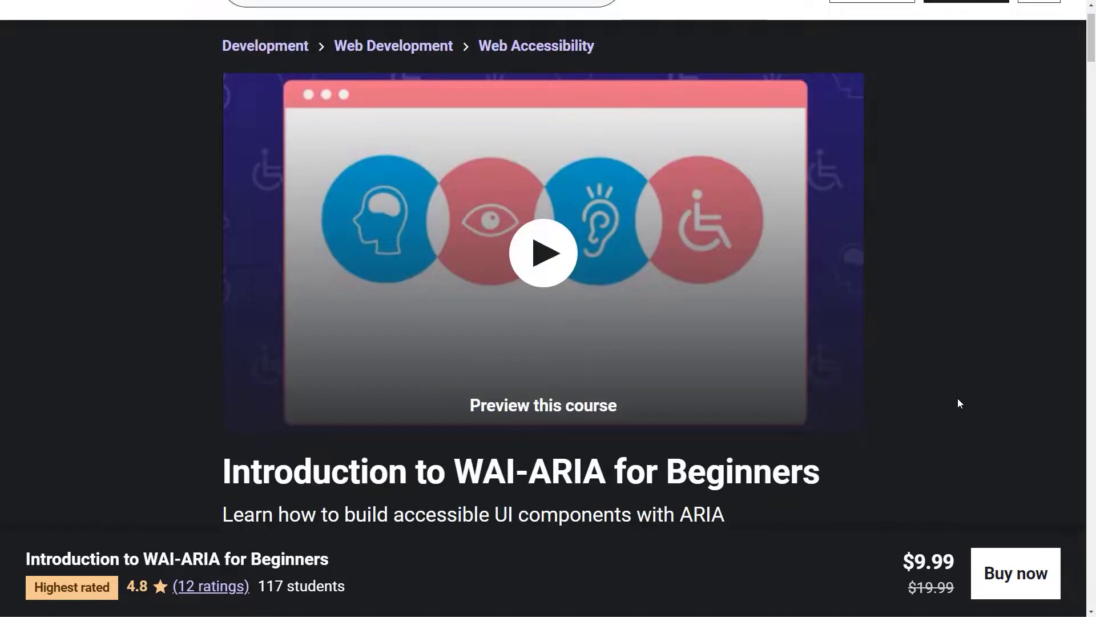
scroll(down, 3)
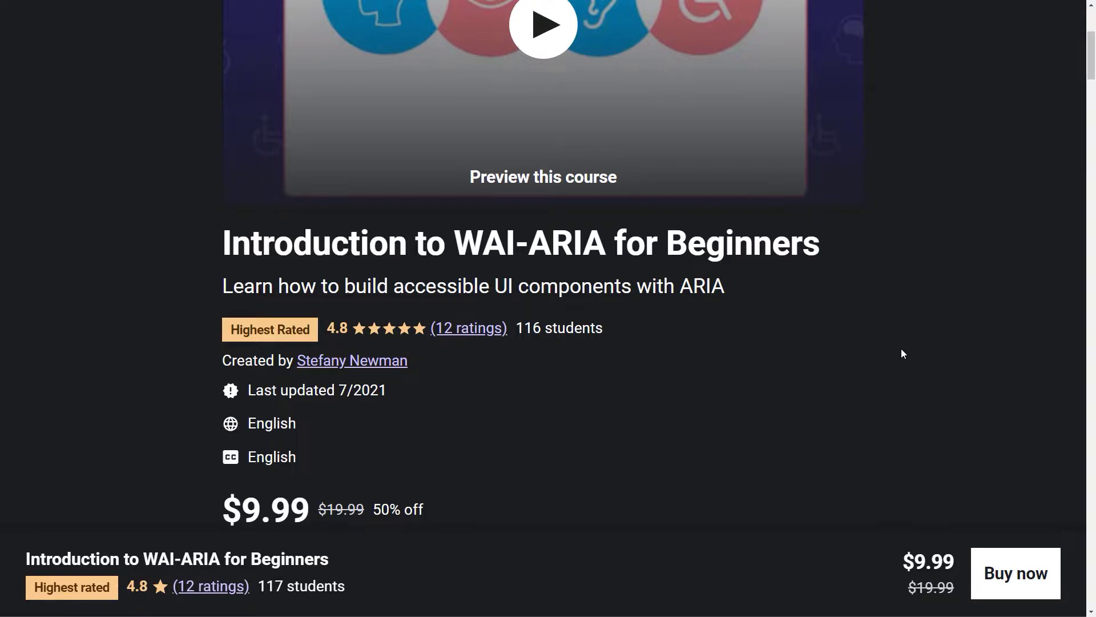
scroll(down, 3)
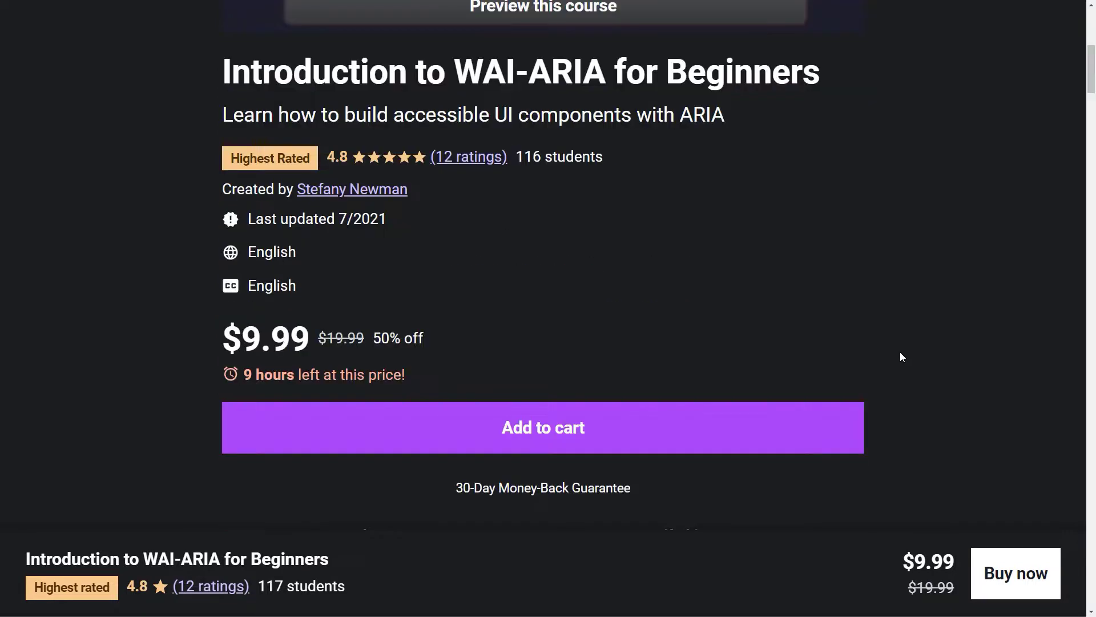
scroll(down, 3)
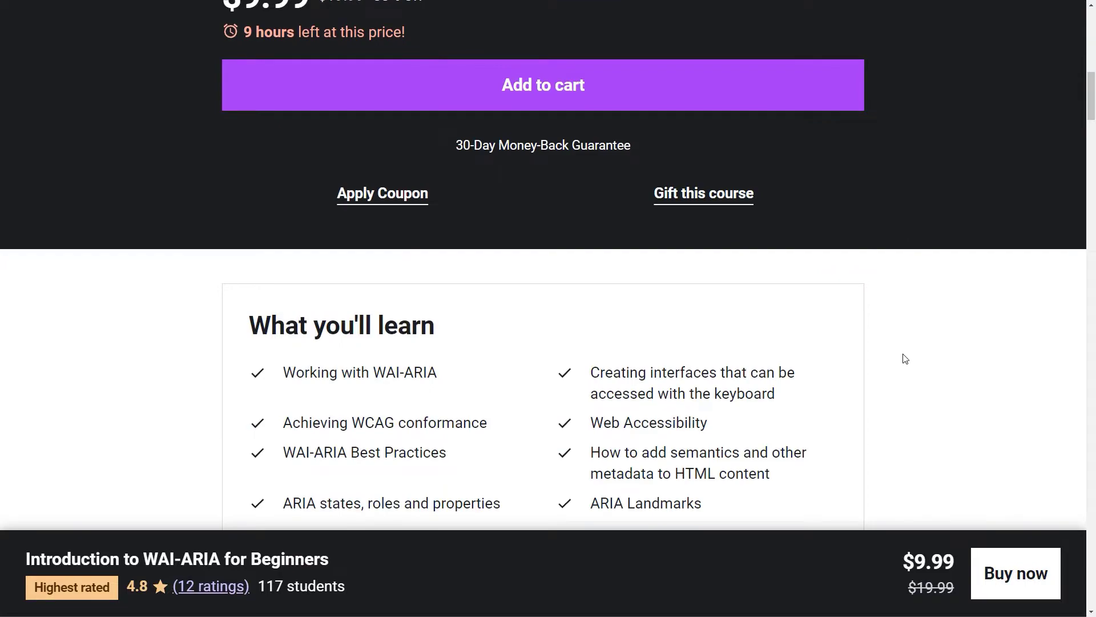
scroll(down, 3)
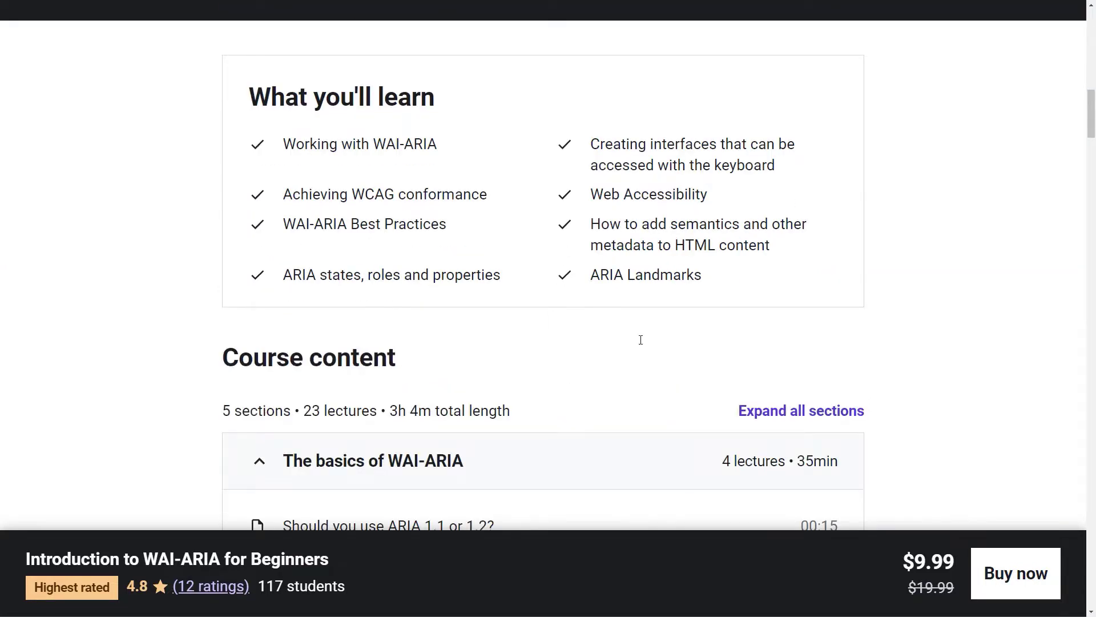